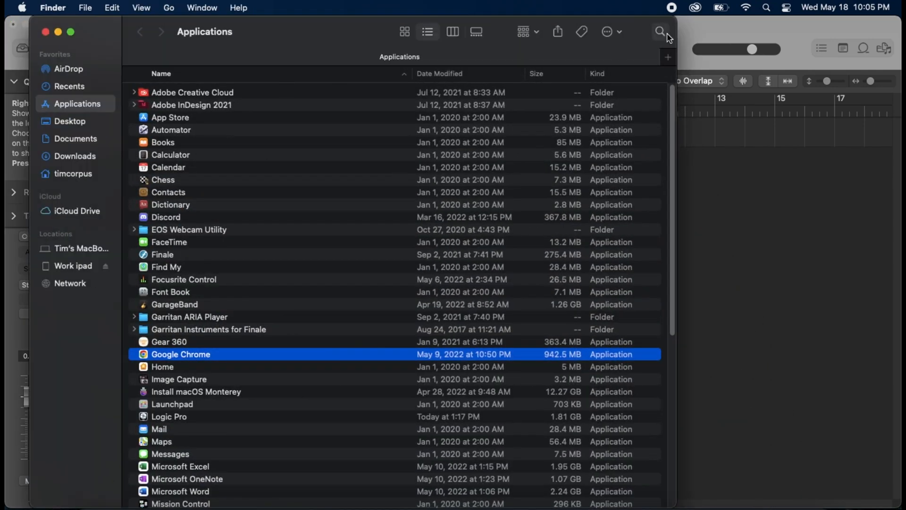
pyautogui.write('mi')
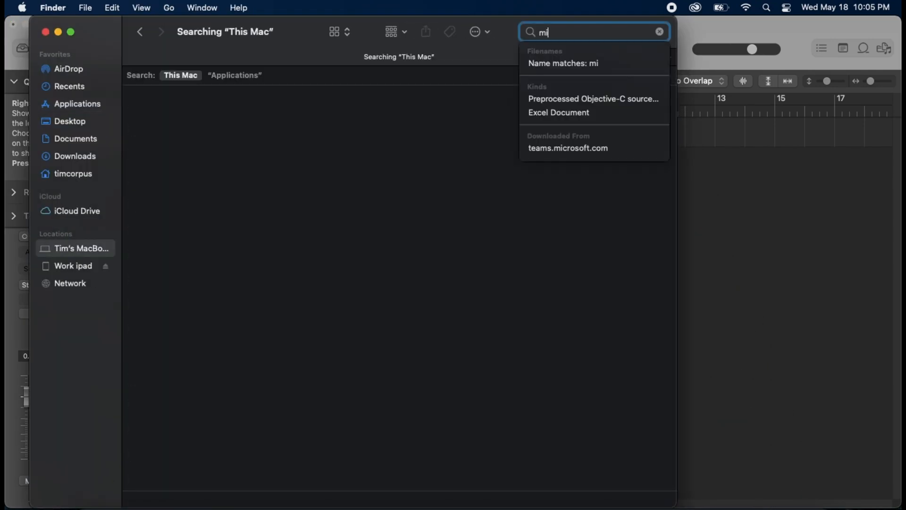